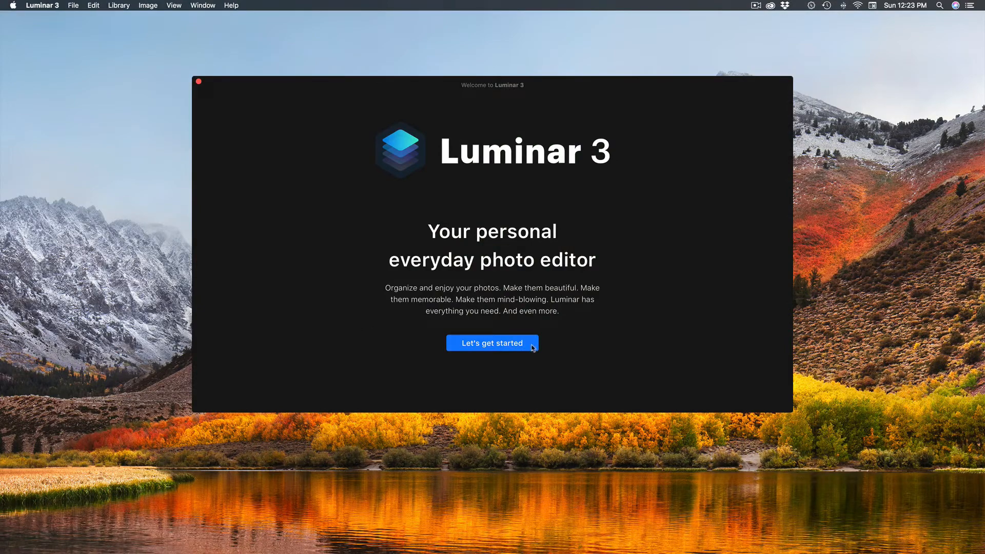
Get past the Welcome to Luminar 3 window into the 43-photo library.
{"action": "left_click", "coordinate": [492, 343]}
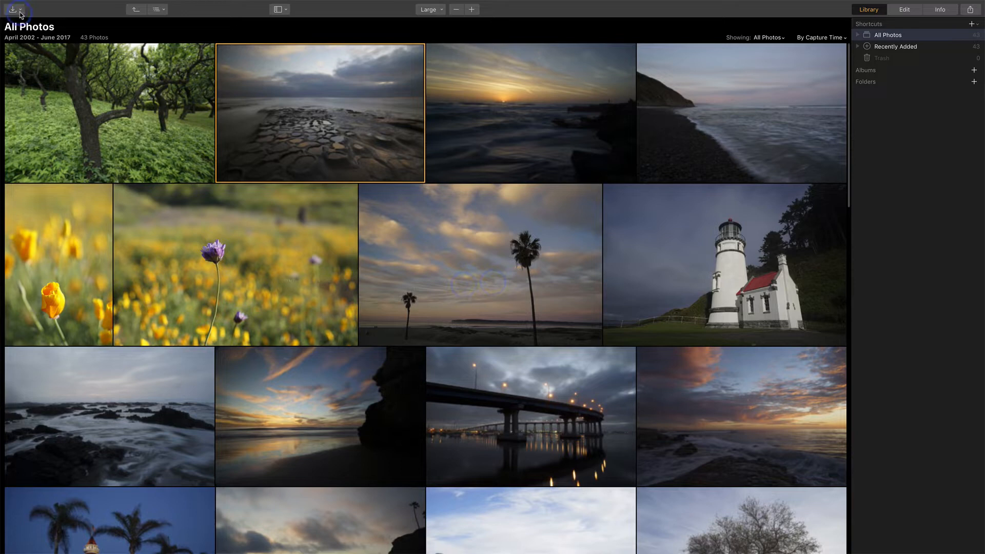
{"action": "left_click", "coordinate": [10, 9]}
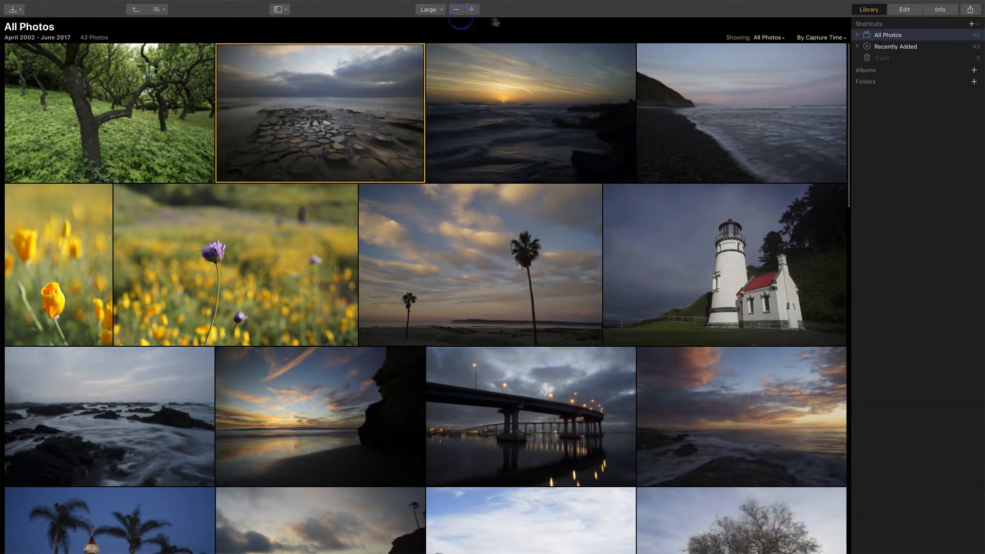
{"action": "scroll", "scroll_direction": "down", "scroll_amount": 3}
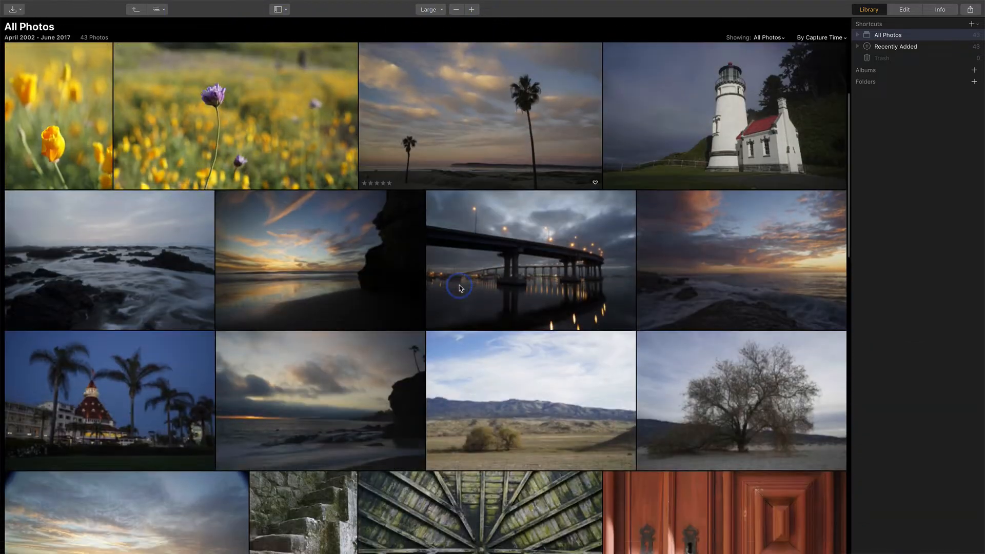
{"action": "scroll", "scroll_direction": "down", "scroll_amount": 3}
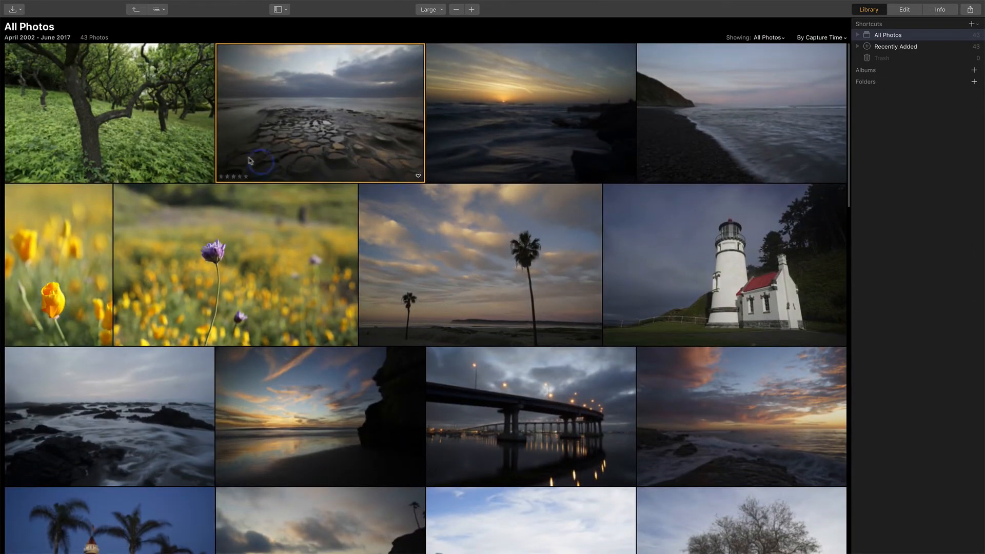
{"action": "left_click", "coordinate": [280, 9]}
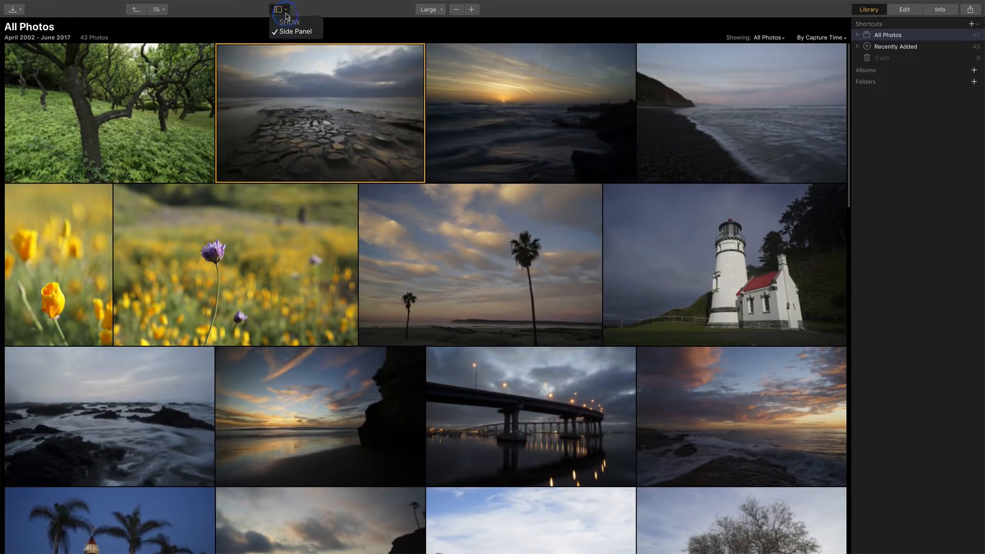
{"action": "left_click", "coordinate": [278, 9]}
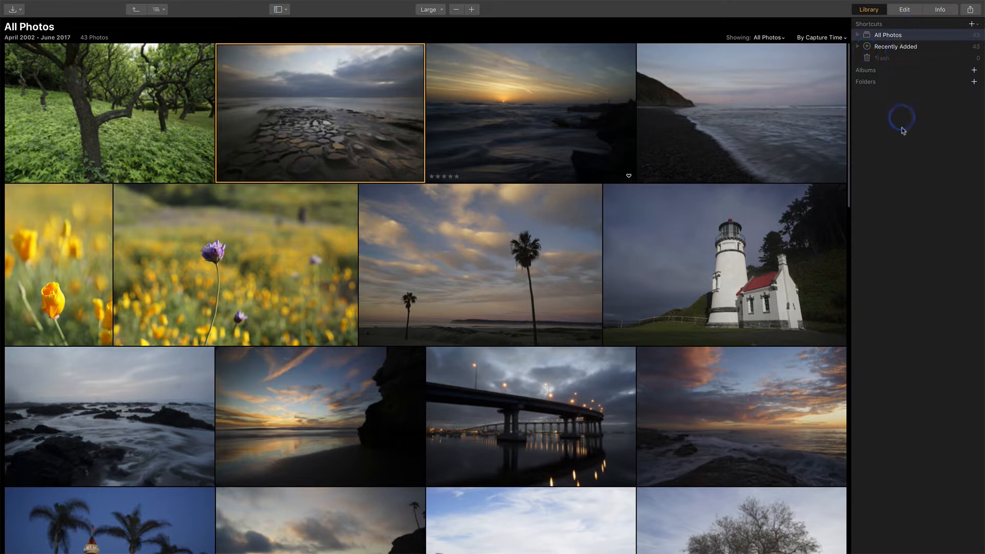
{"action": "mouse_move", "coordinate": [876, 89]}
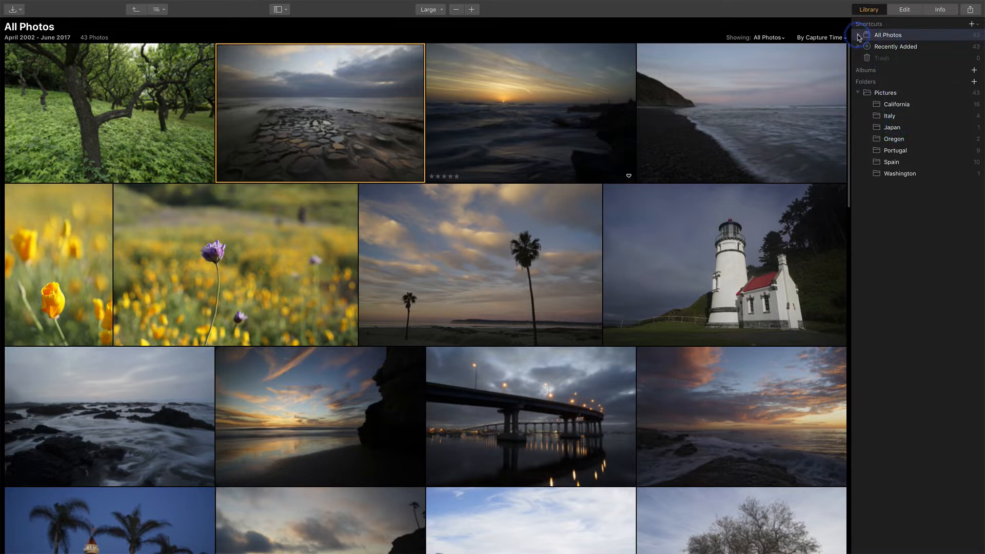
Browse All Photos by 2016 and 2017, return to all 43 photos, then expand 2017 into months.
{"action": "left_click", "coordinate": [860, 34]}
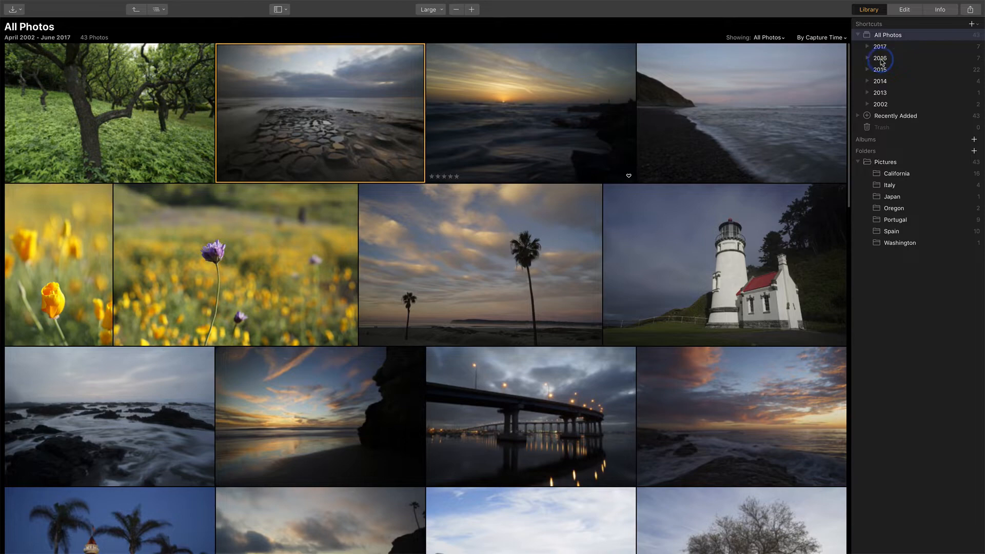
{"action": "left_click", "coordinate": [880, 57]}
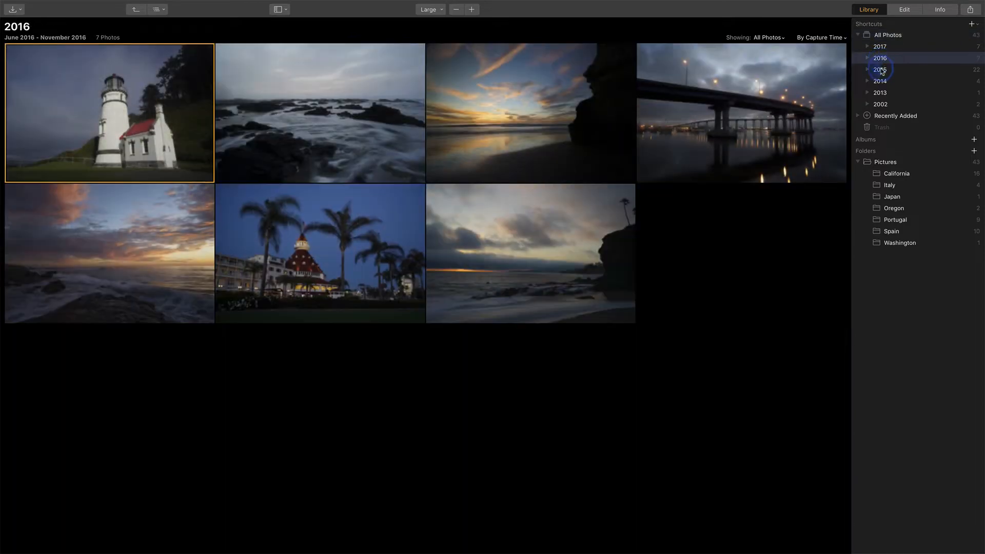
{"action": "left_click", "coordinate": [879, 46]}
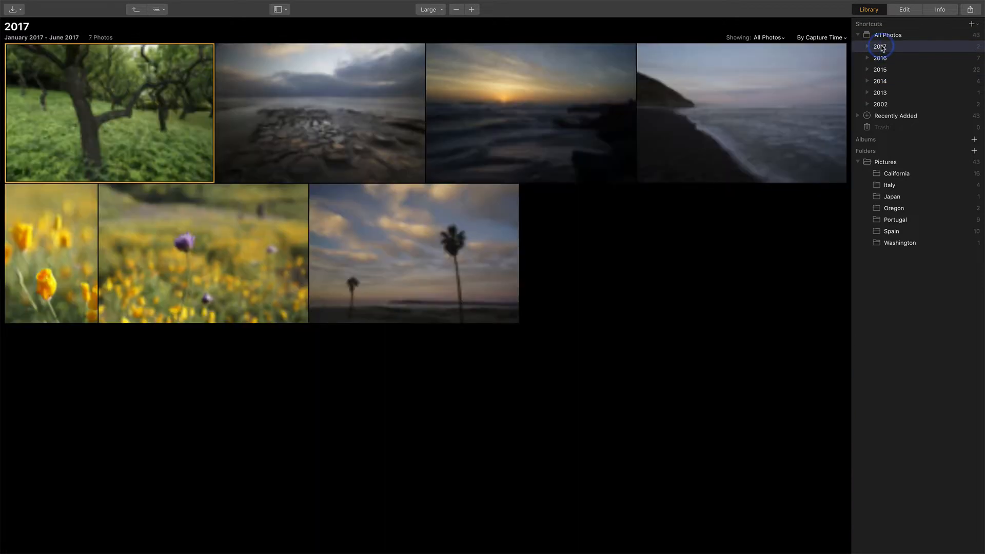
{"action": "left_click", "coordinate": [887, 35]}
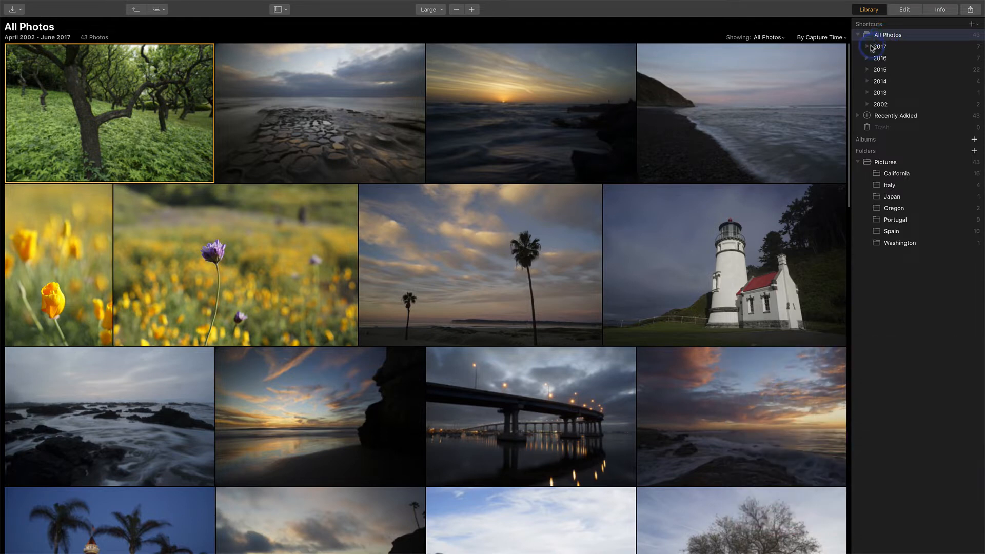
{"action": "left_click", "coordinate": [868, 46]}
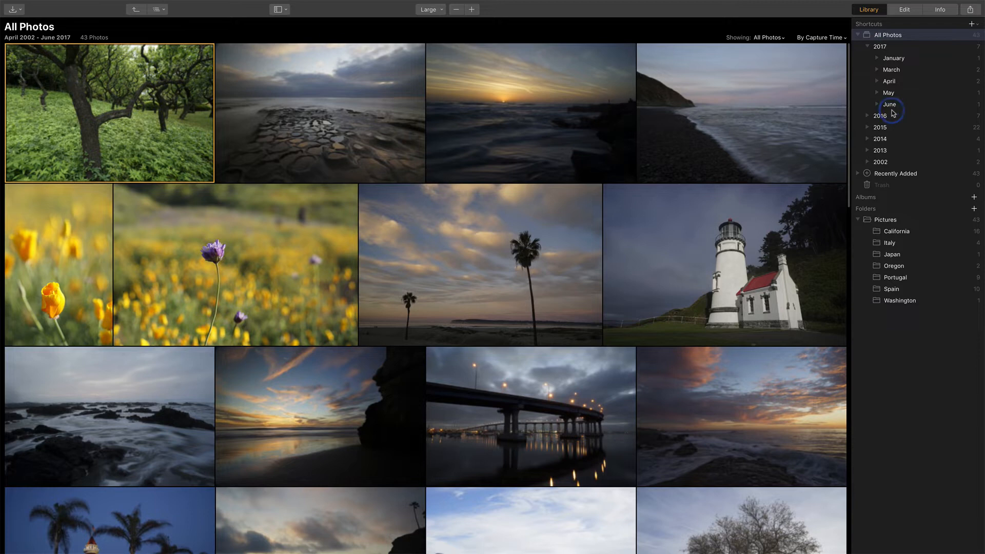
{"action": "mouse_move", "coordinate": [903, 74]}
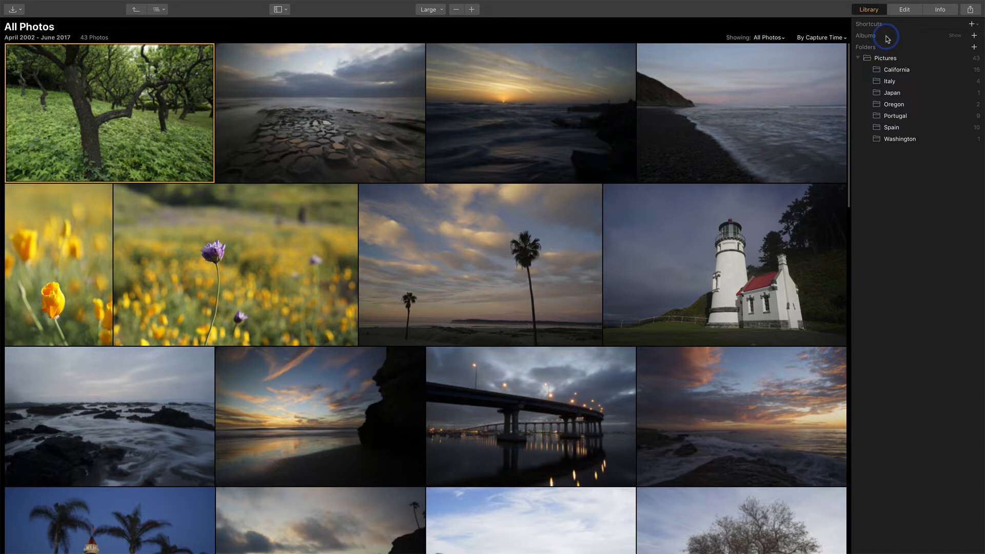
Select the six seascape thumbnails and create a new Seascapes album from them.
{"action": "left_click", "coordinate": [334, 127]}
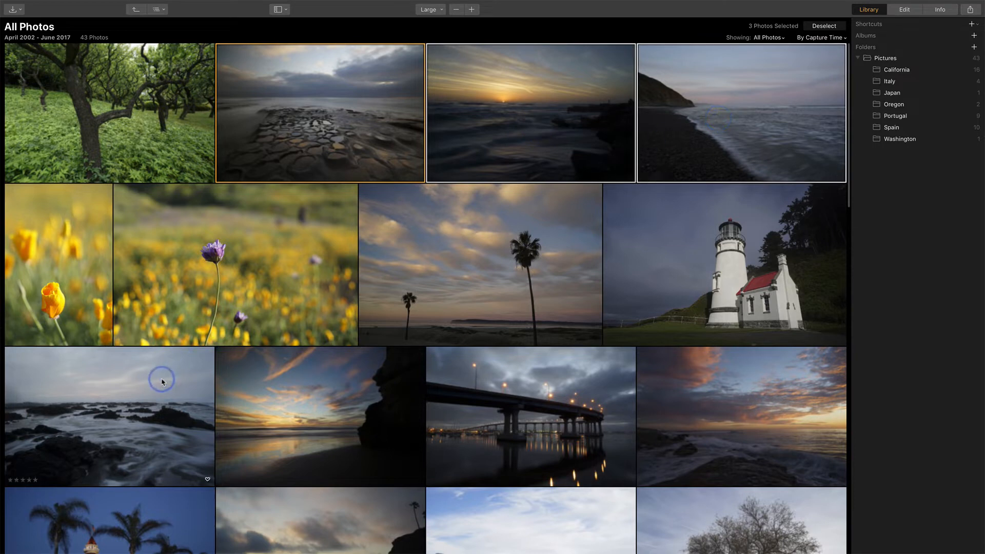
{"action": "left_click", "coordinate": [732, 408]}
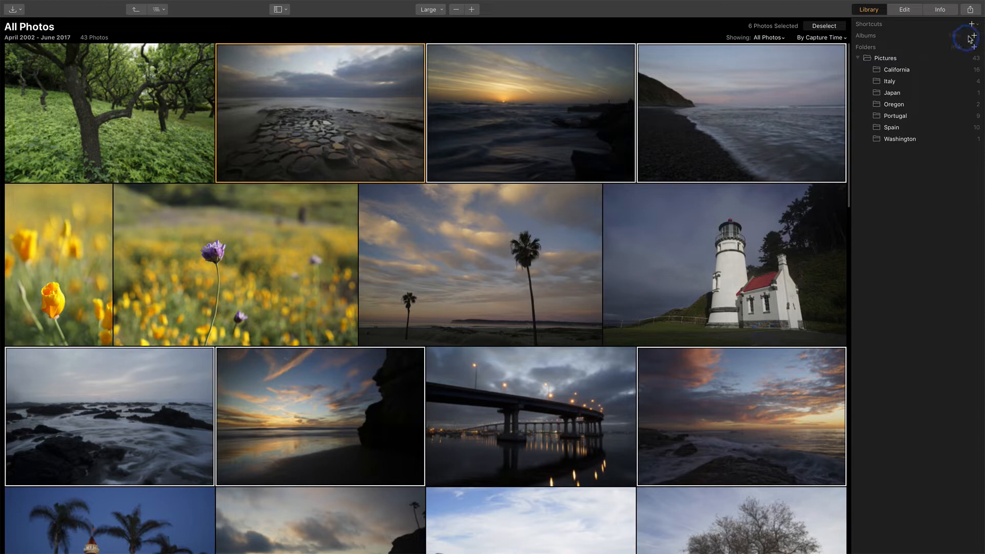
{"action": "left_click", "coordinate": [973, 34]}
{"action": "type", "text": "Seascapes"}
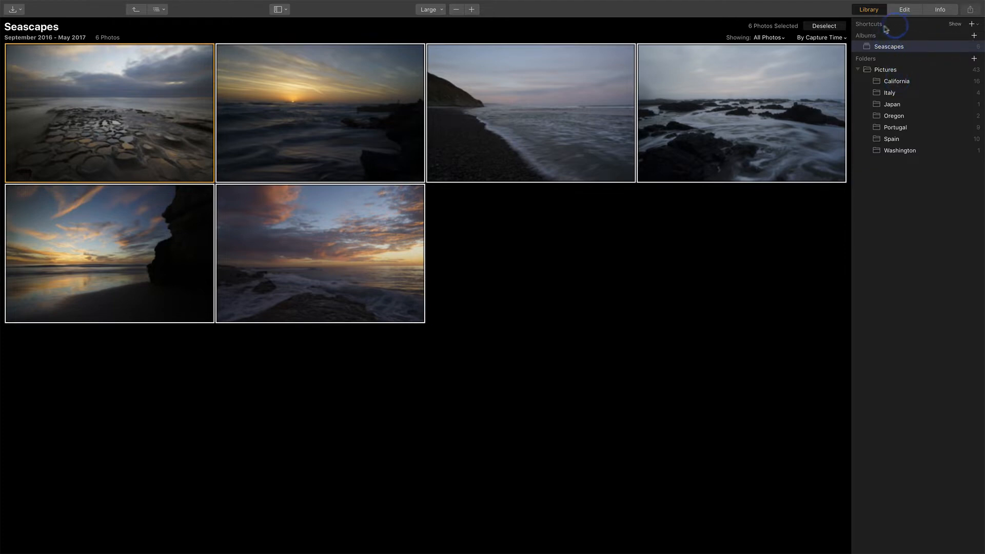
{"action": "left_click", "coordinate": [950, 27]}
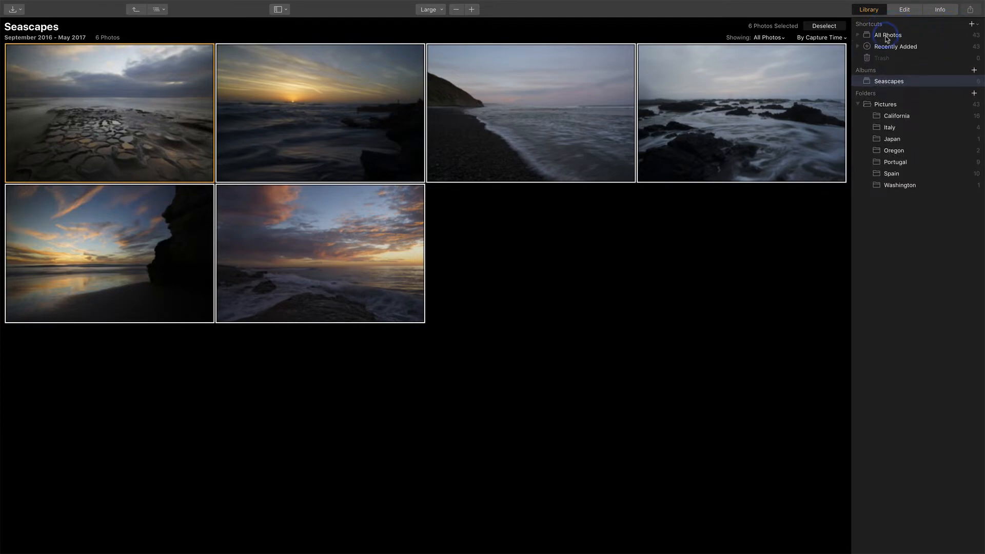
Return to the full 43-photo All Photos grid before adding the cloudy sunset to Seascapes.
{"action": "left_click", "coordinate": [887, 35]}
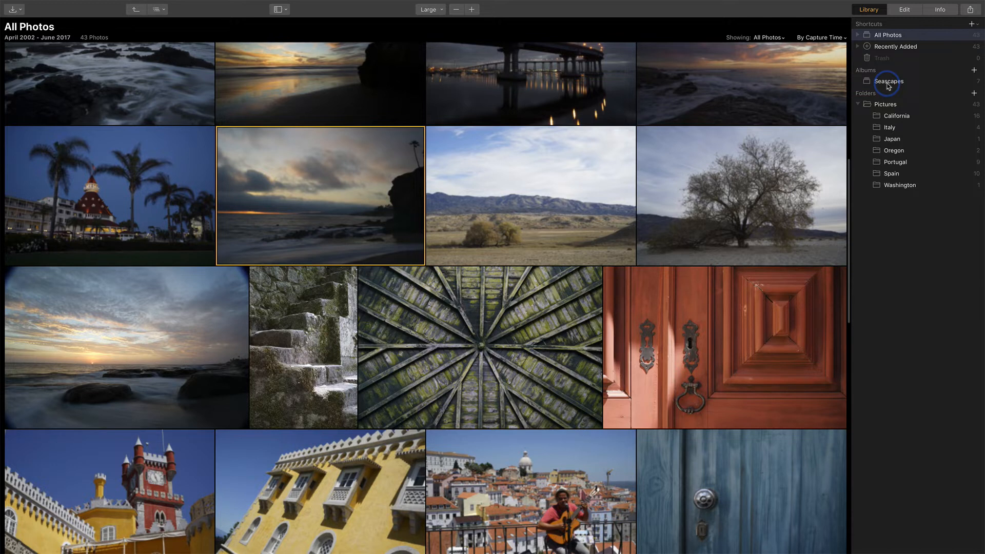
{"action": "mouse_move", "coordinate": [376, 185]}
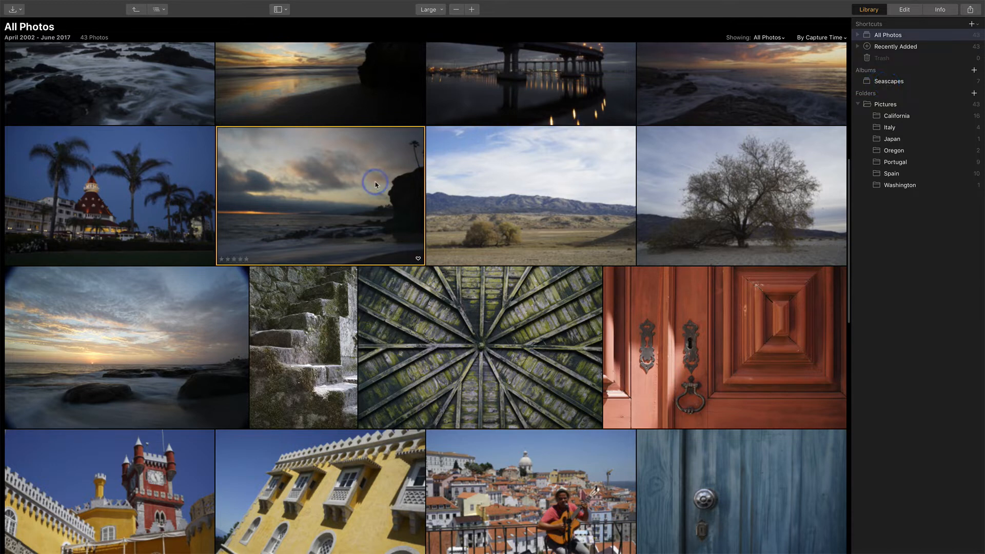
{"action": "mouse_move", "coordinate": [346, 187]}
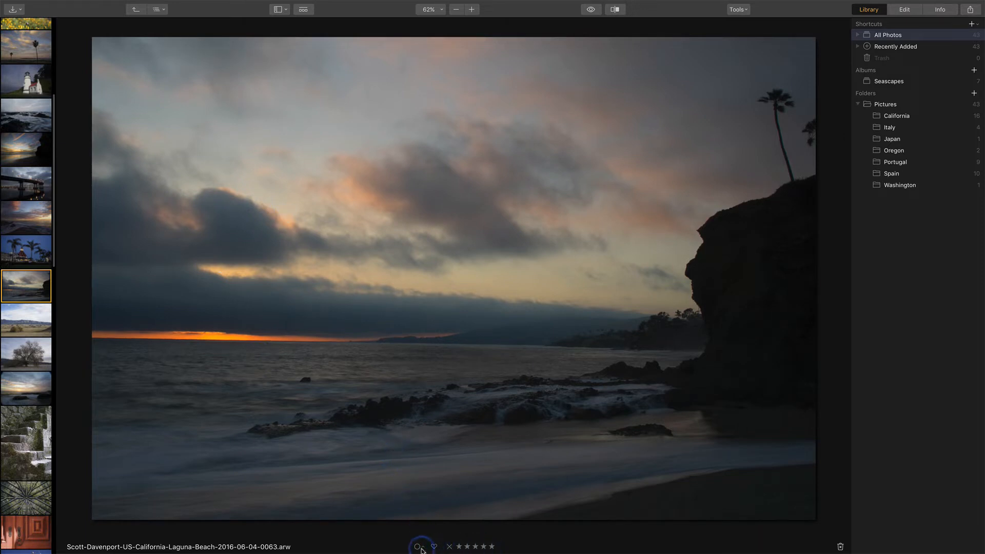
Rate the California photos from the bottom bar and advance to the mossy stone steps photo.
{"action": "left_click", "coordinate": [419, 546]}
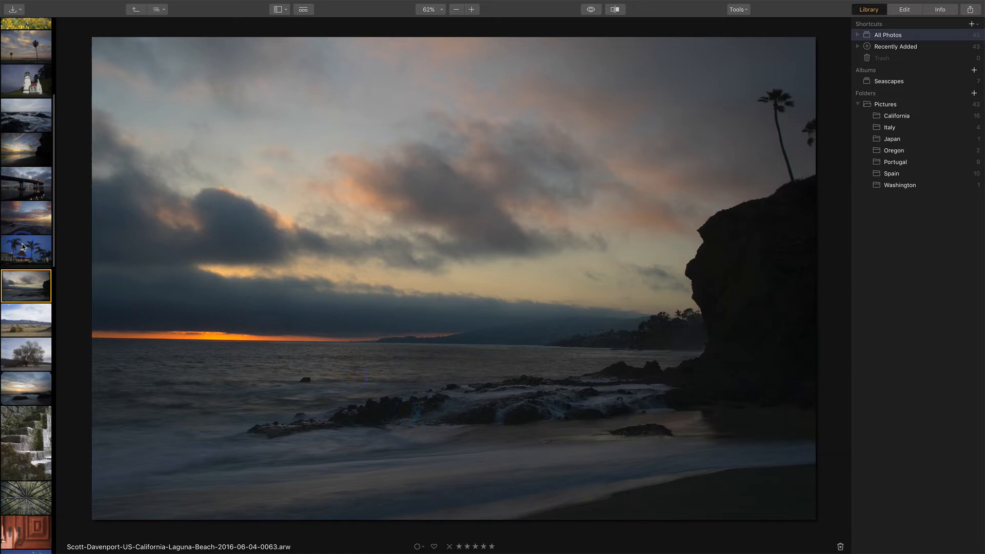
{"action": "scroll", "scroll_direction": "down", "scroll_amount": 3}
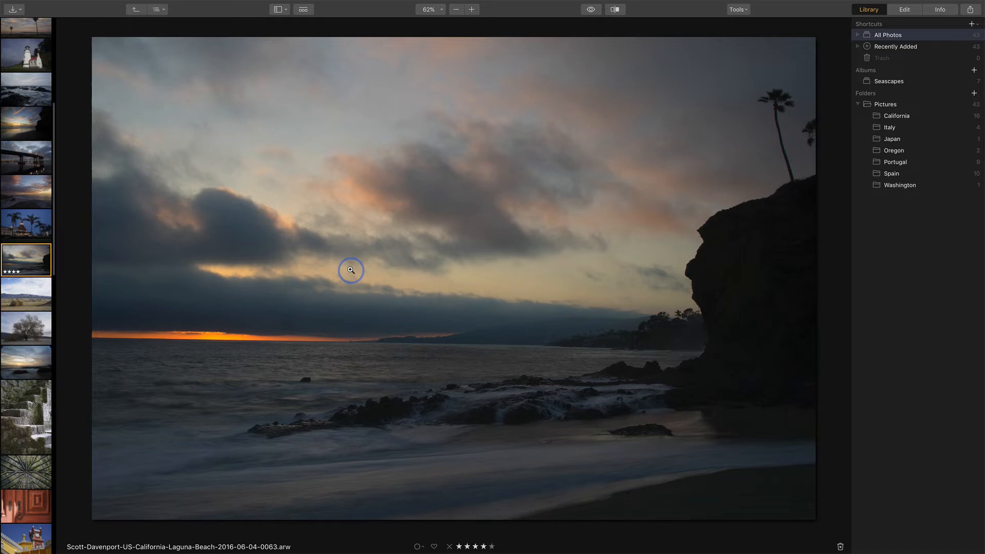
{"action": "left_click", "coordinate": [27, 293]}
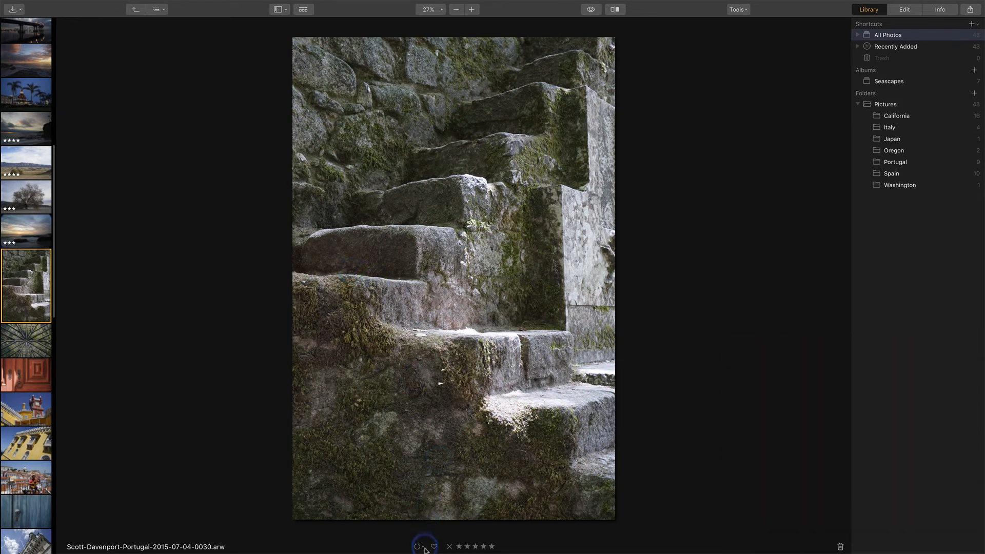
Bring up the colour label choices (None to Purple) for the mossy stone steps photo.
{"action": "left_click", "coordinate": [419, 546]}
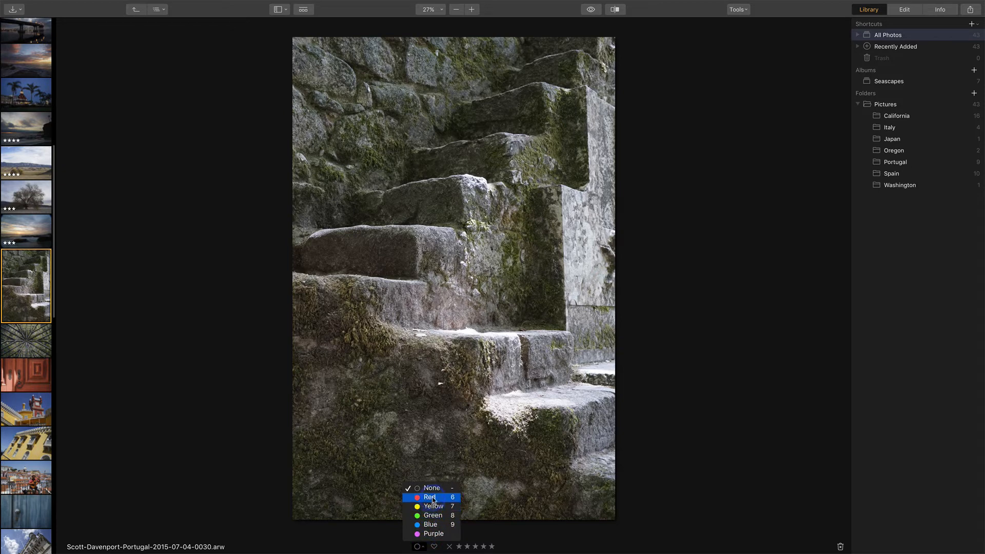
{"action": "mouse_move", "coordinate": [431, 524]}
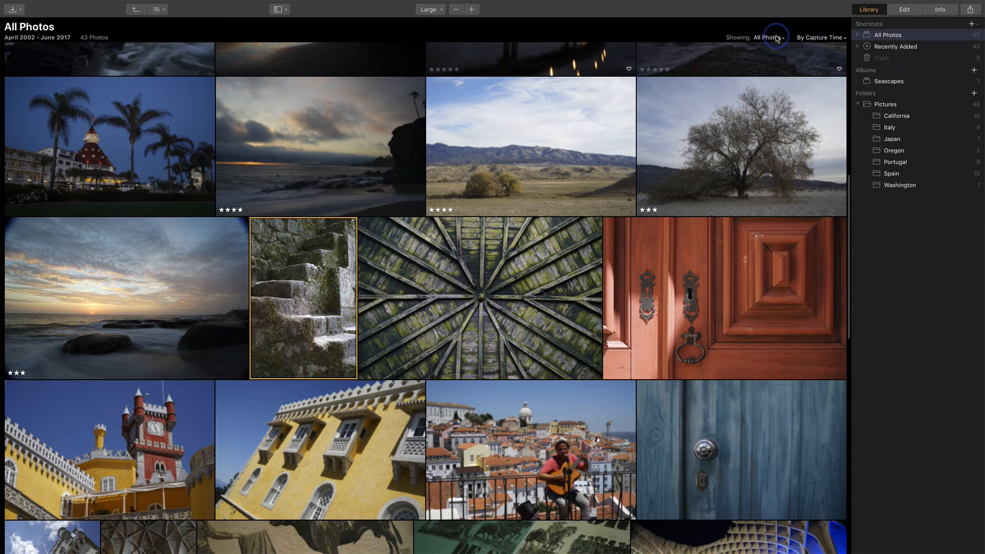
Filter the library to photos rated 3 Stars or More, leaving four, and pick the rocky sunset seascape.
{"action": "left_click", "coordinate": [772, 37]}
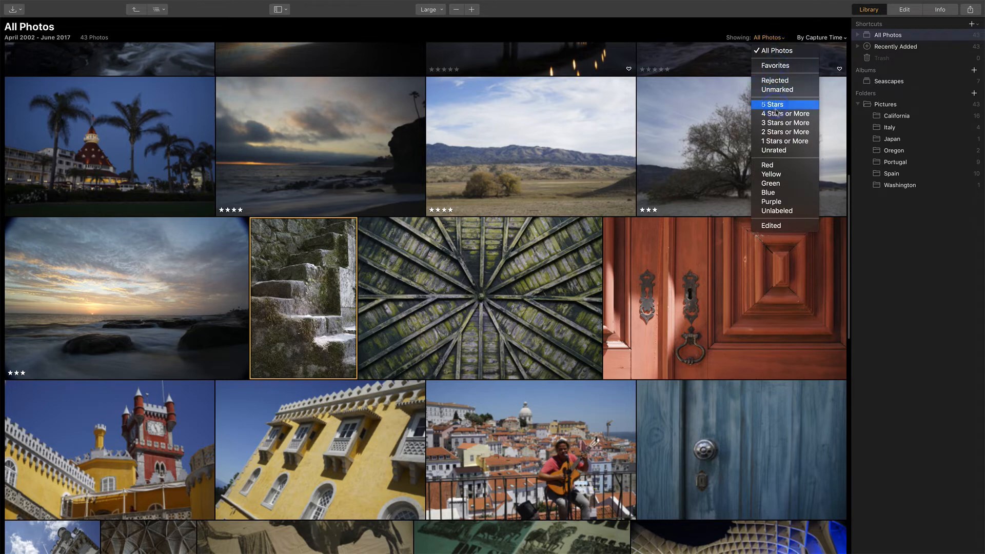
{"action": "mouse_move", "coordinate": [785, 123]}
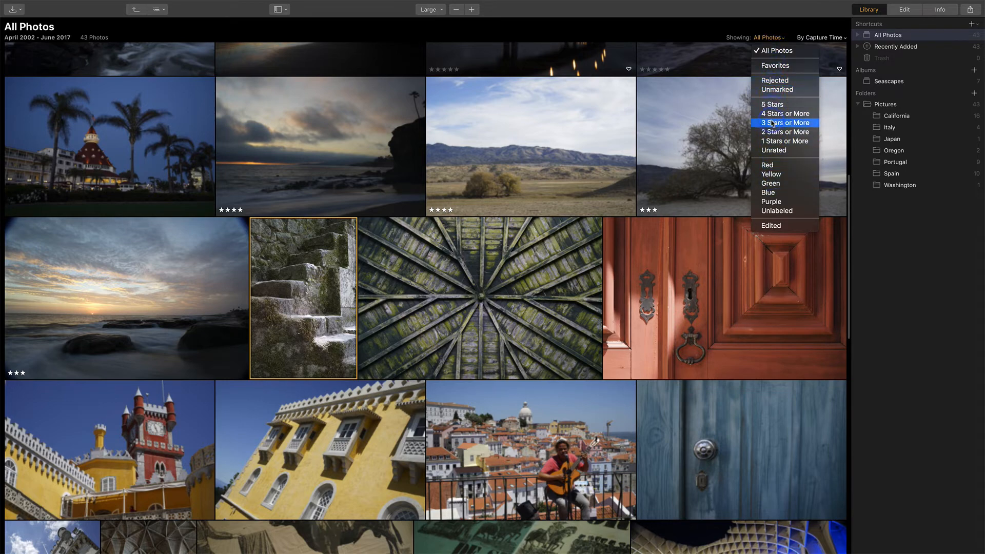
{"action": "left_click", "coordinate": [785, 124]}
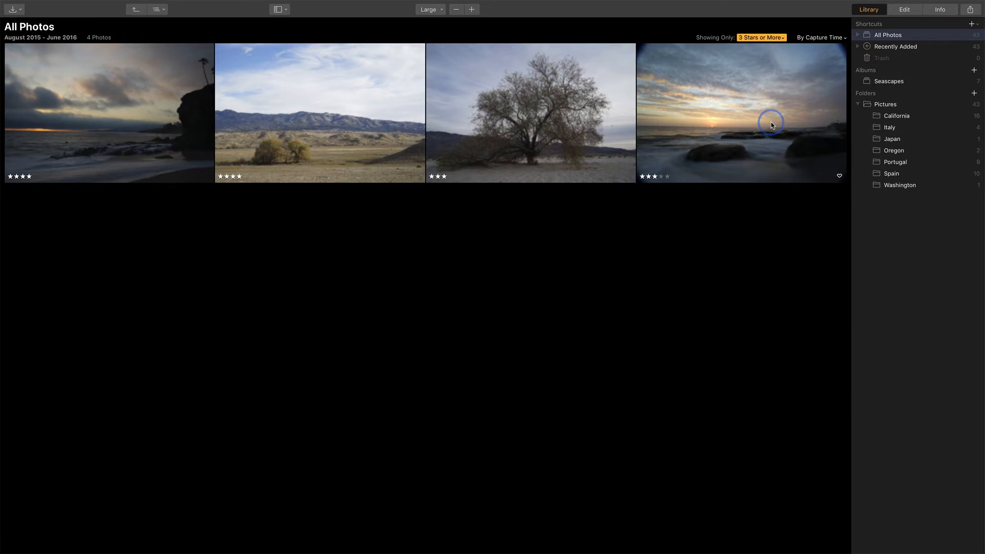
{"action": "left_click", "coordinate": [761, 37]}
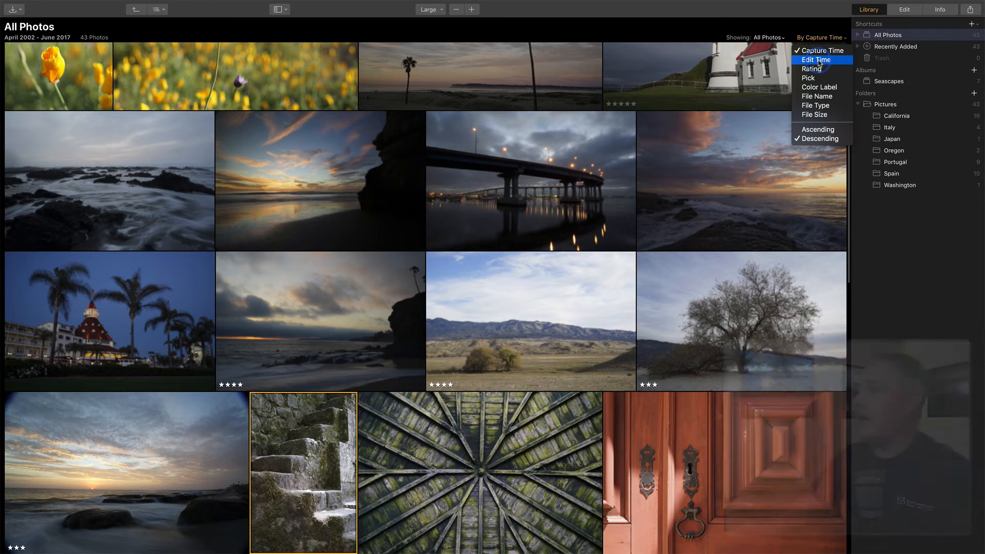
{"action": "mouse_move", "coordinate": [820, 90]}
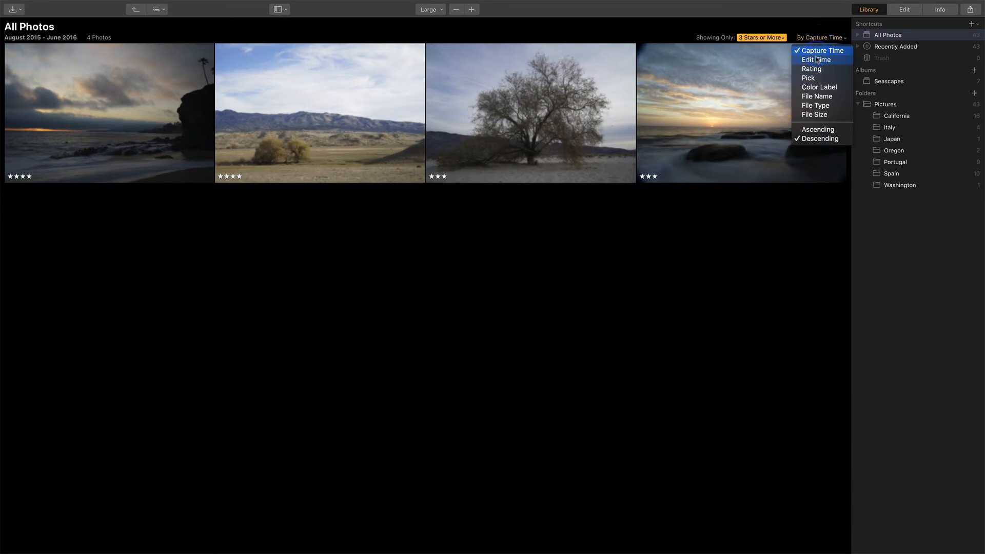
Sort the library by Rating and set Showing back to All Photos.
{"action": "left_click", "coordinate": [811, 68]}
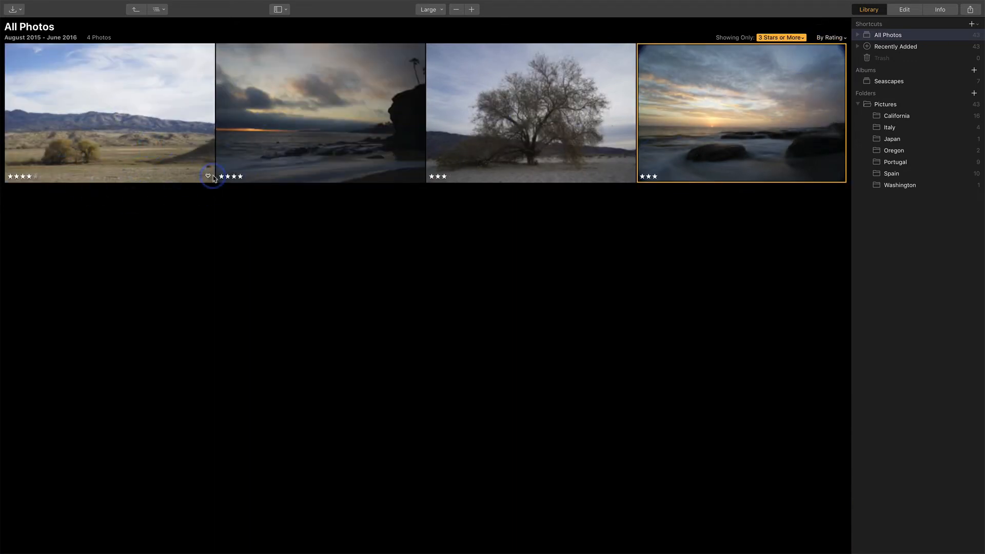
{"action": "left_click", "coordinate": [781, 37]}
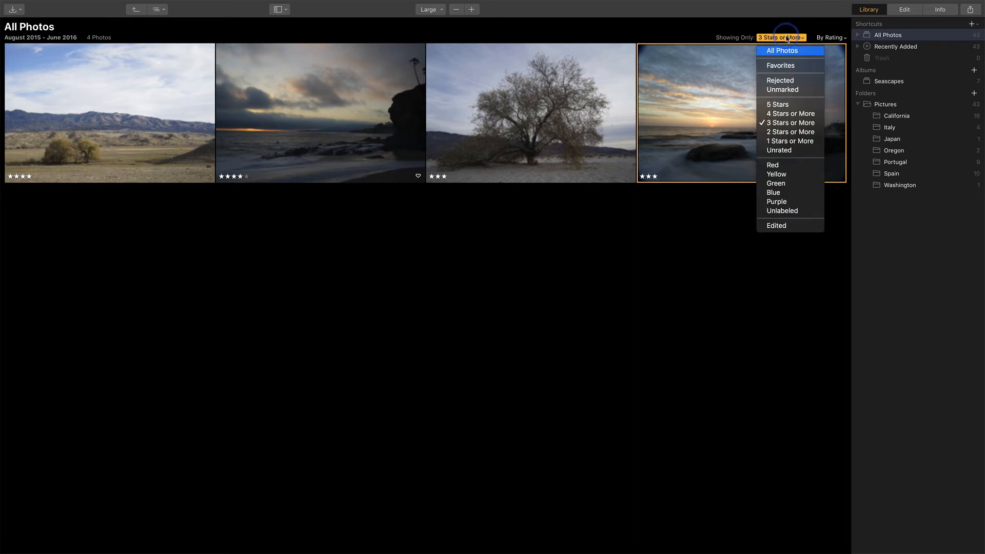
{"action": "left_click", "coordinate": [782, 51]}
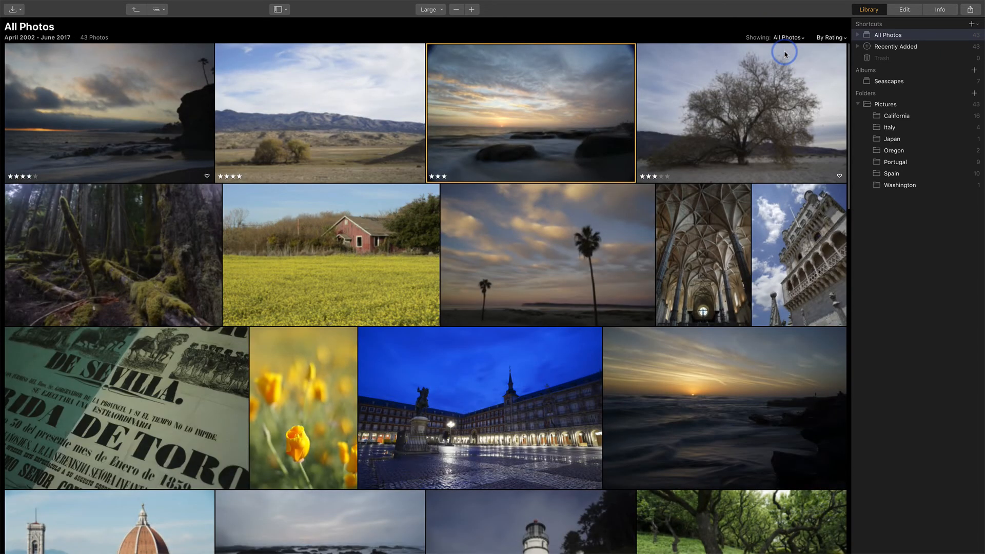
{"action": "mouse_move", "coordinate": [722, 128]}
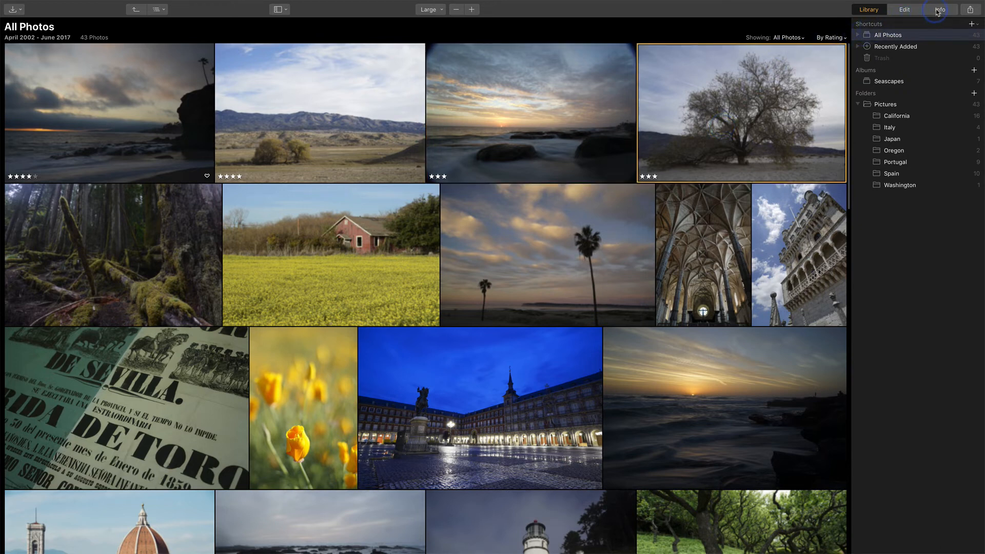
View the lone tree photo's Info tab with histogram and EXIF data, then return to the library.
{"action": "left_click", "coordinate": [937, 10]}
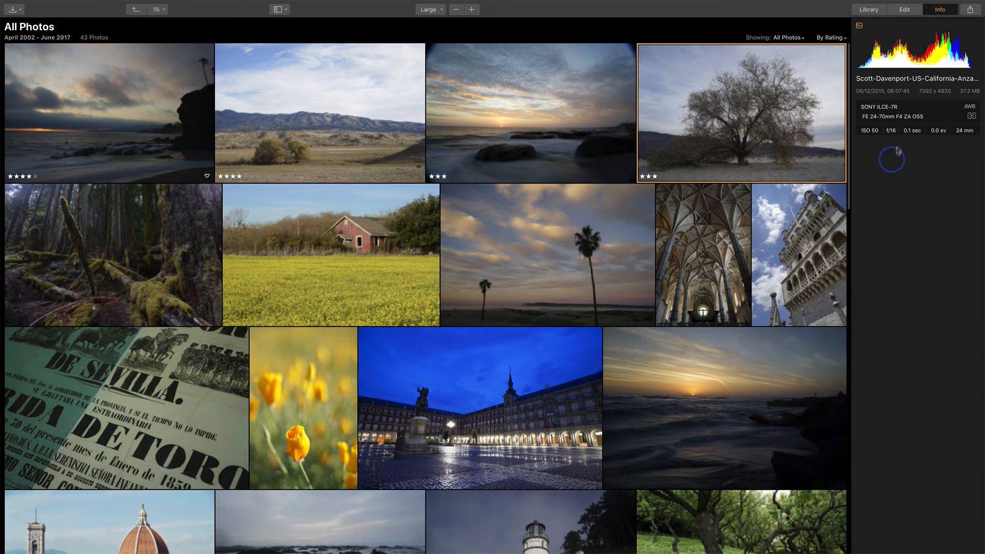
{"action": "left_click", "coordinate": [868, 9]}
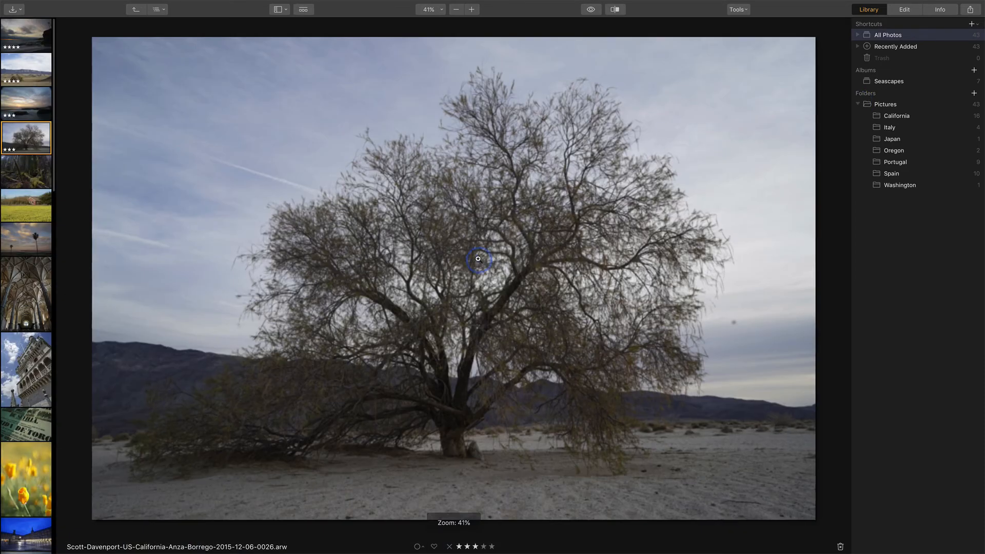
{"action": "mouse_move", "coordinate": [582, 28]}
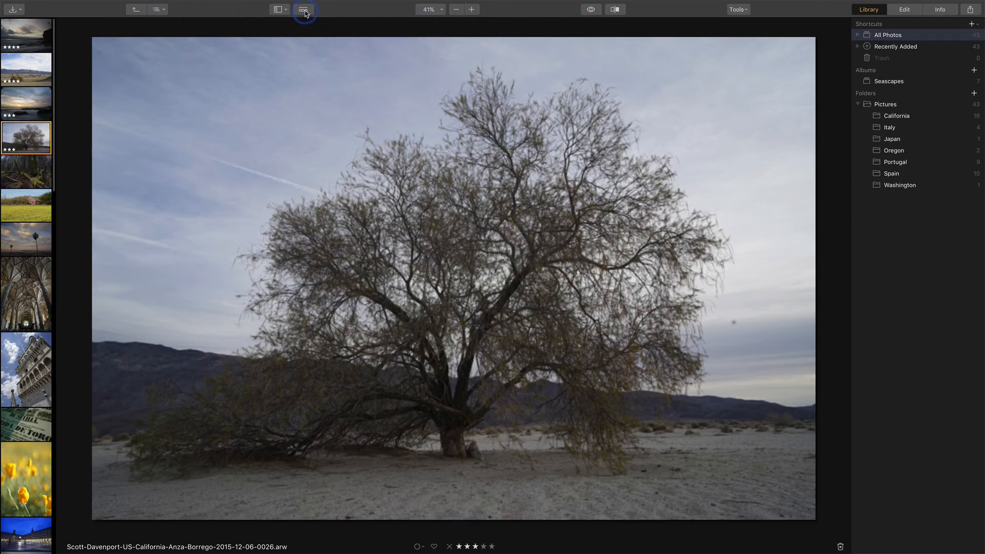
Apply the Contrast Enhancer look to the lone tree photo and settle its Amount at about 73.
{"action": "left_click", "coordinate": [304, 10]}
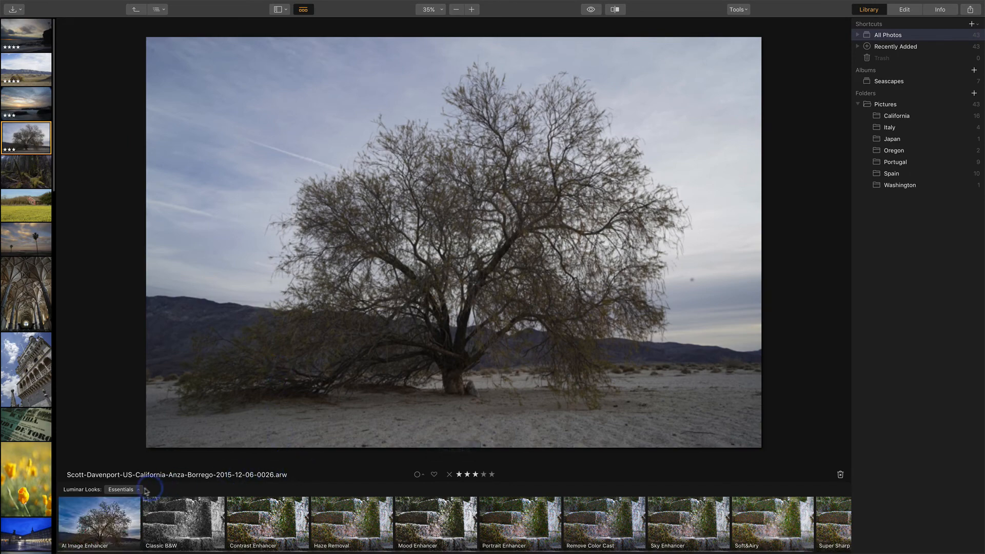
{"action": "left_click", "coordinate": [122, 490]}
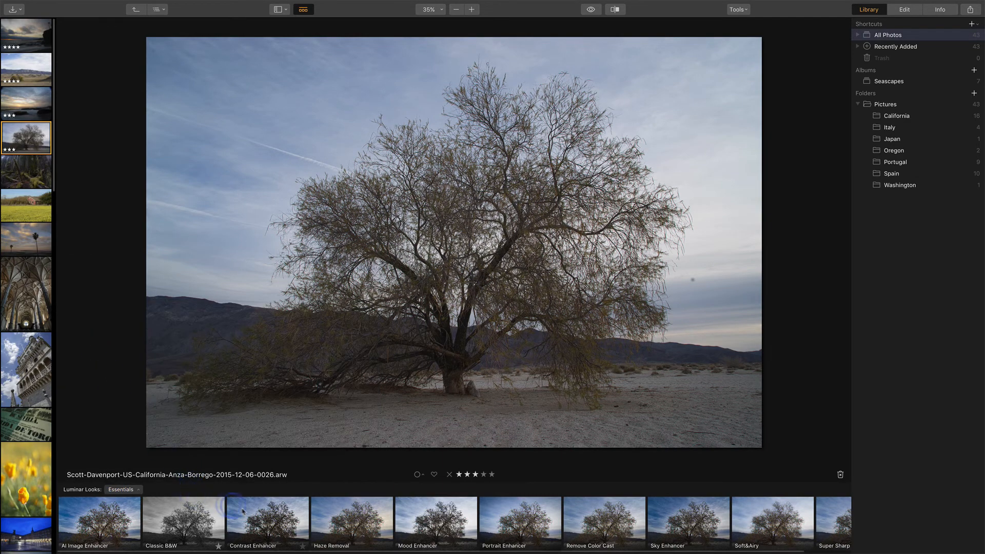
{"action": "left_click", "coordinate": [267, 523]}
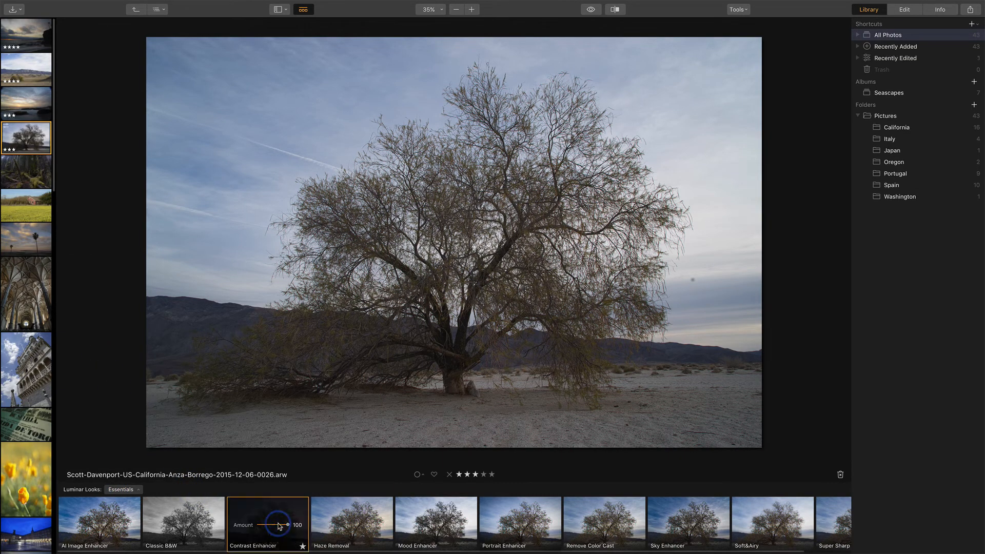
{"action": "left_click_drag", "start_coordinate": [270, 525], "coordinate": [282, 525]}
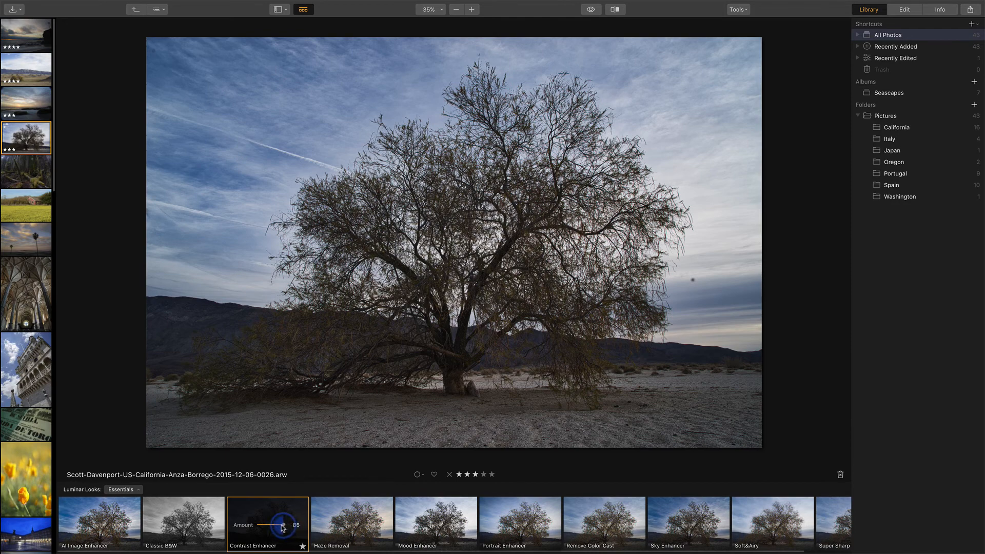
{"action": "left_click_drag", "start_coordinate": [282, 525], "coordinate": [273, 525]}
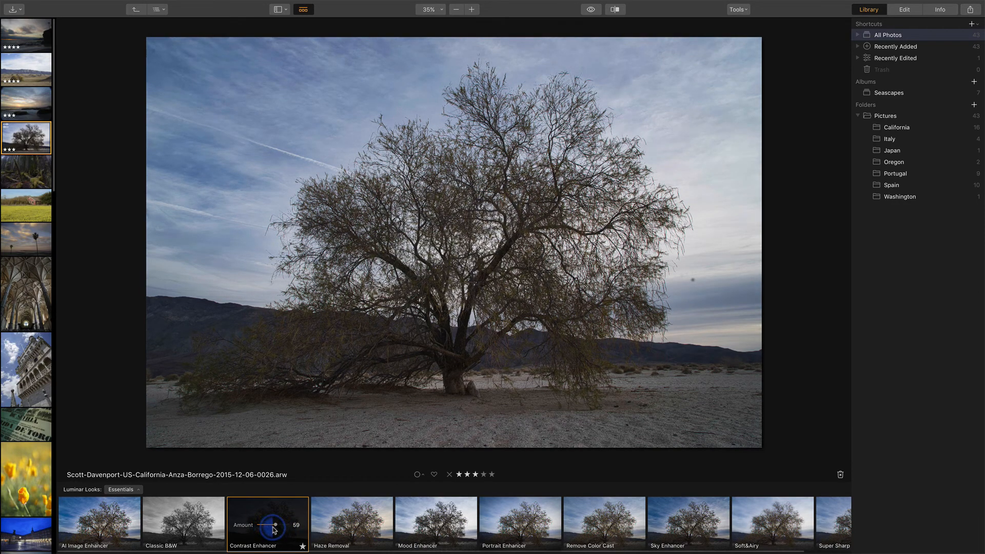
{"action": "left_click_drag", "start_coordinate": [273, 525], "coordinate": [278, 525]}
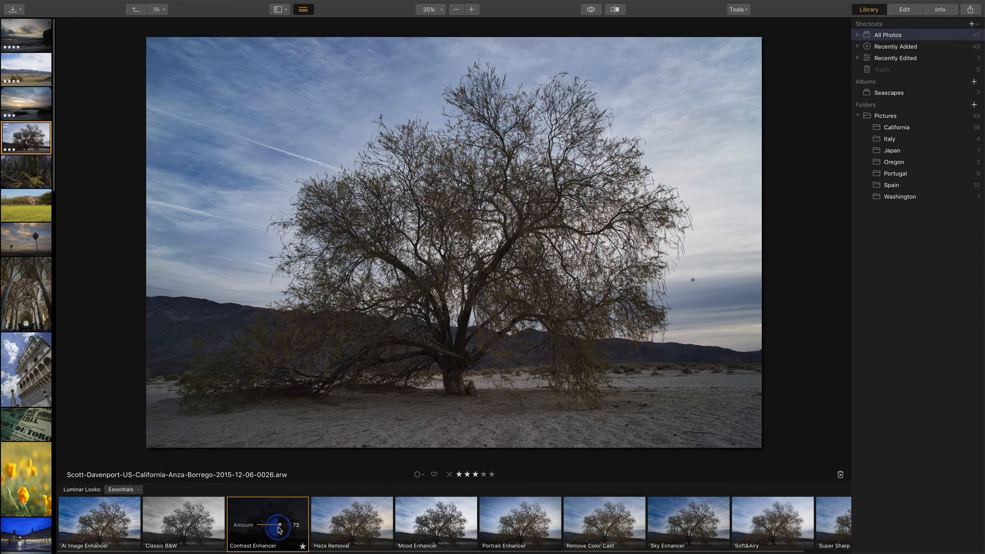